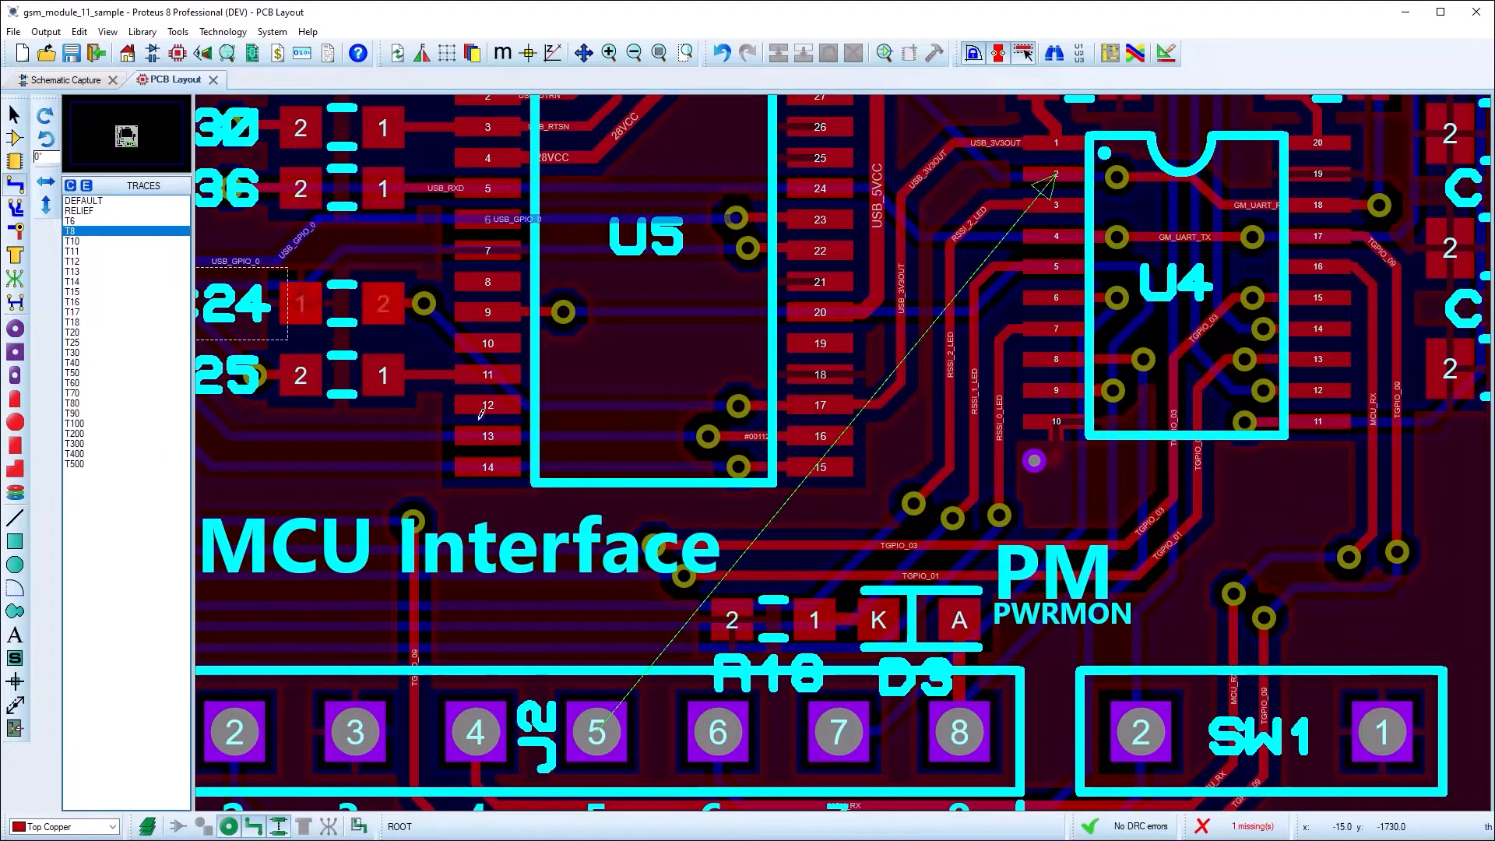
# - Inspect the net on J2 pin 5 and tag the RSSI LED routes near the USB Port
pyautogui.click(596, 733)
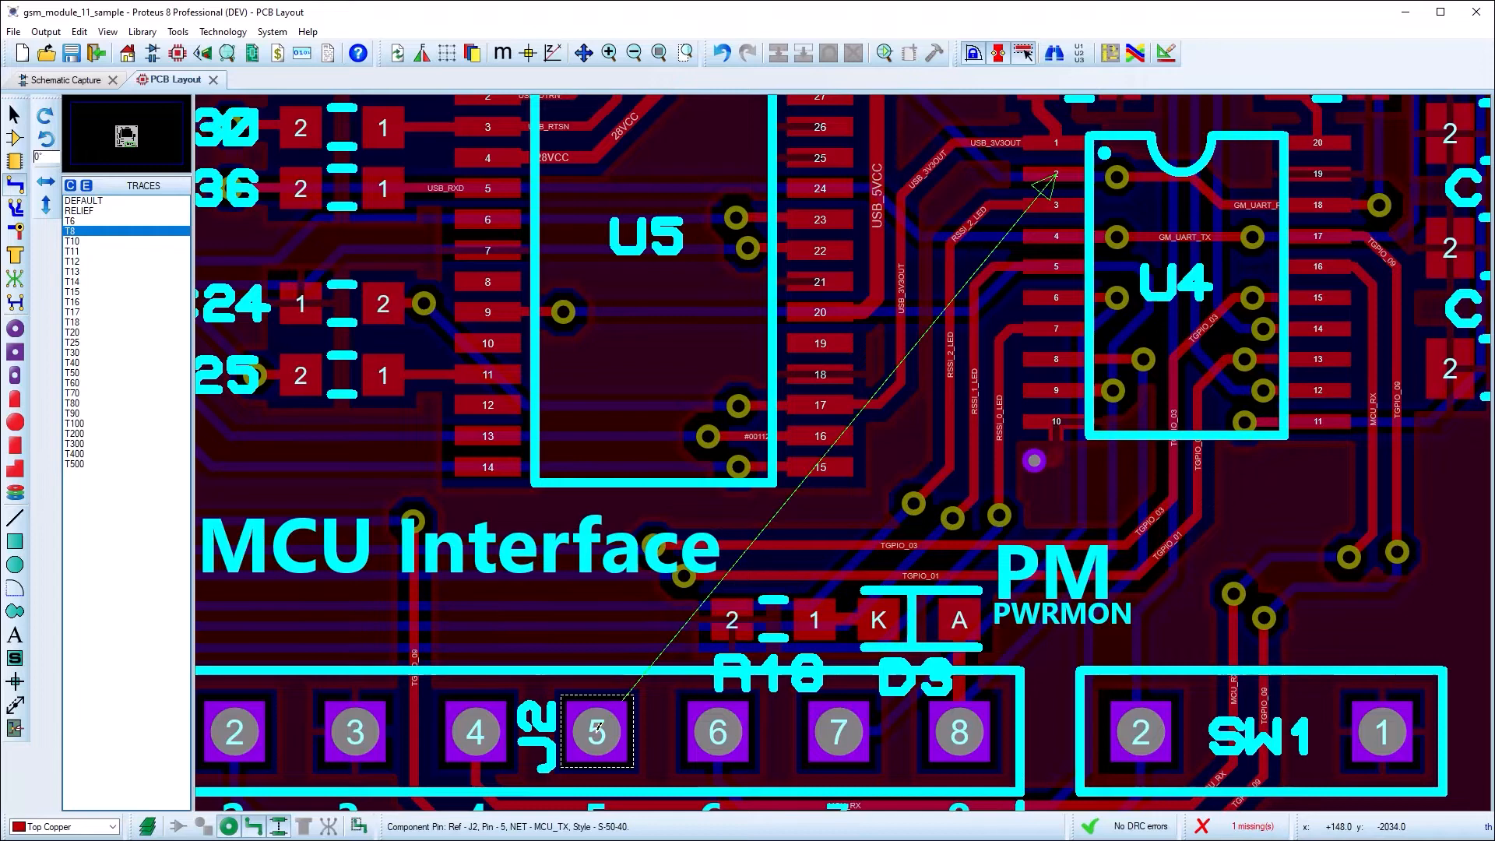
pyautogui.click(594, 731)
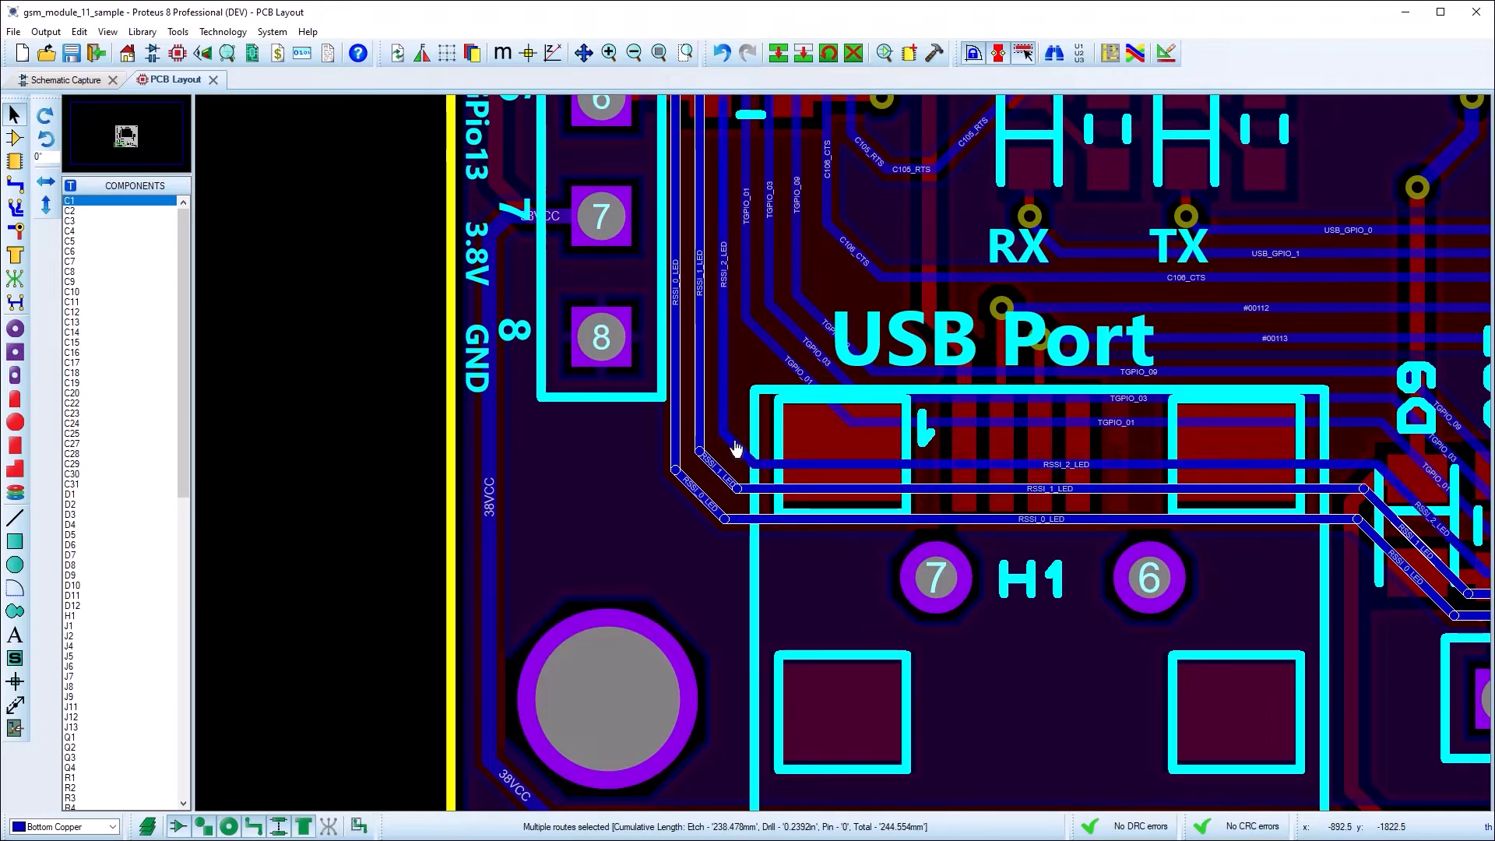
# - Set the tagged routes' mitring to Curved cornering, converting existing corners
pyautogui.rightClick(736, 448)
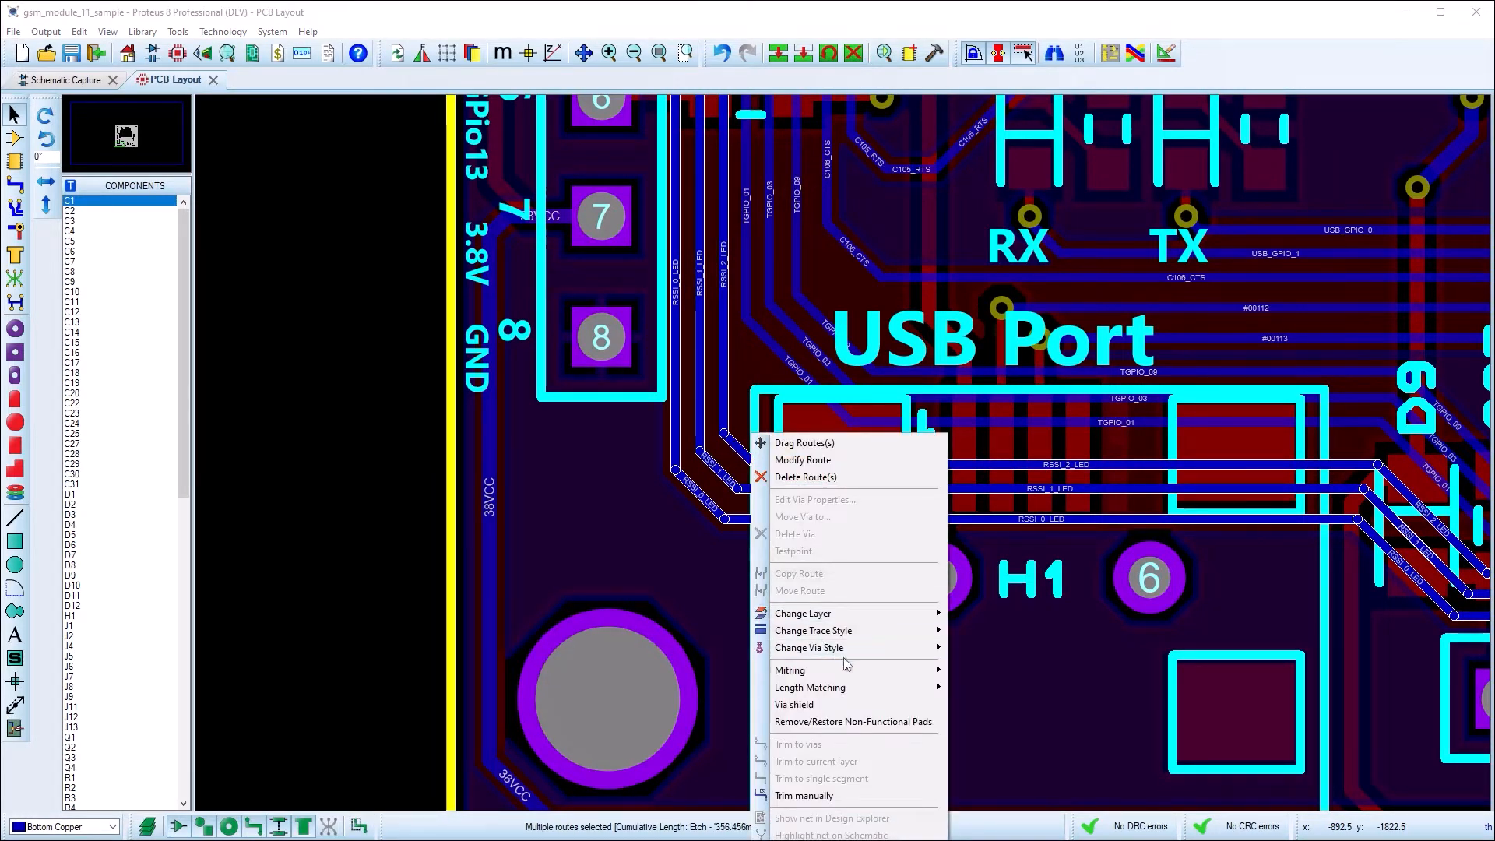
pyautogui.click(790, 669)
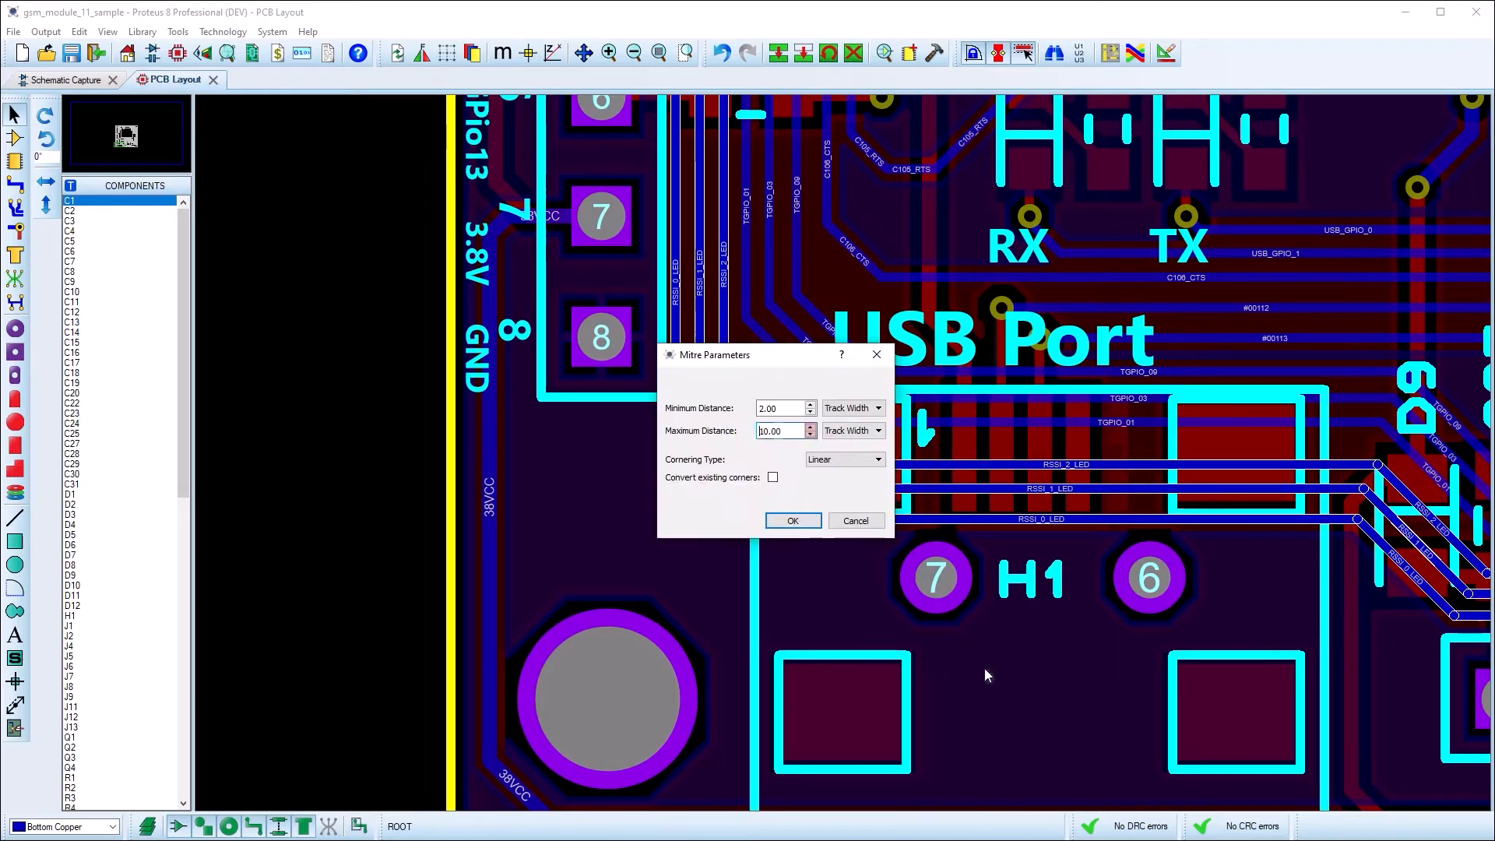
pyautogui.click(874, 458)
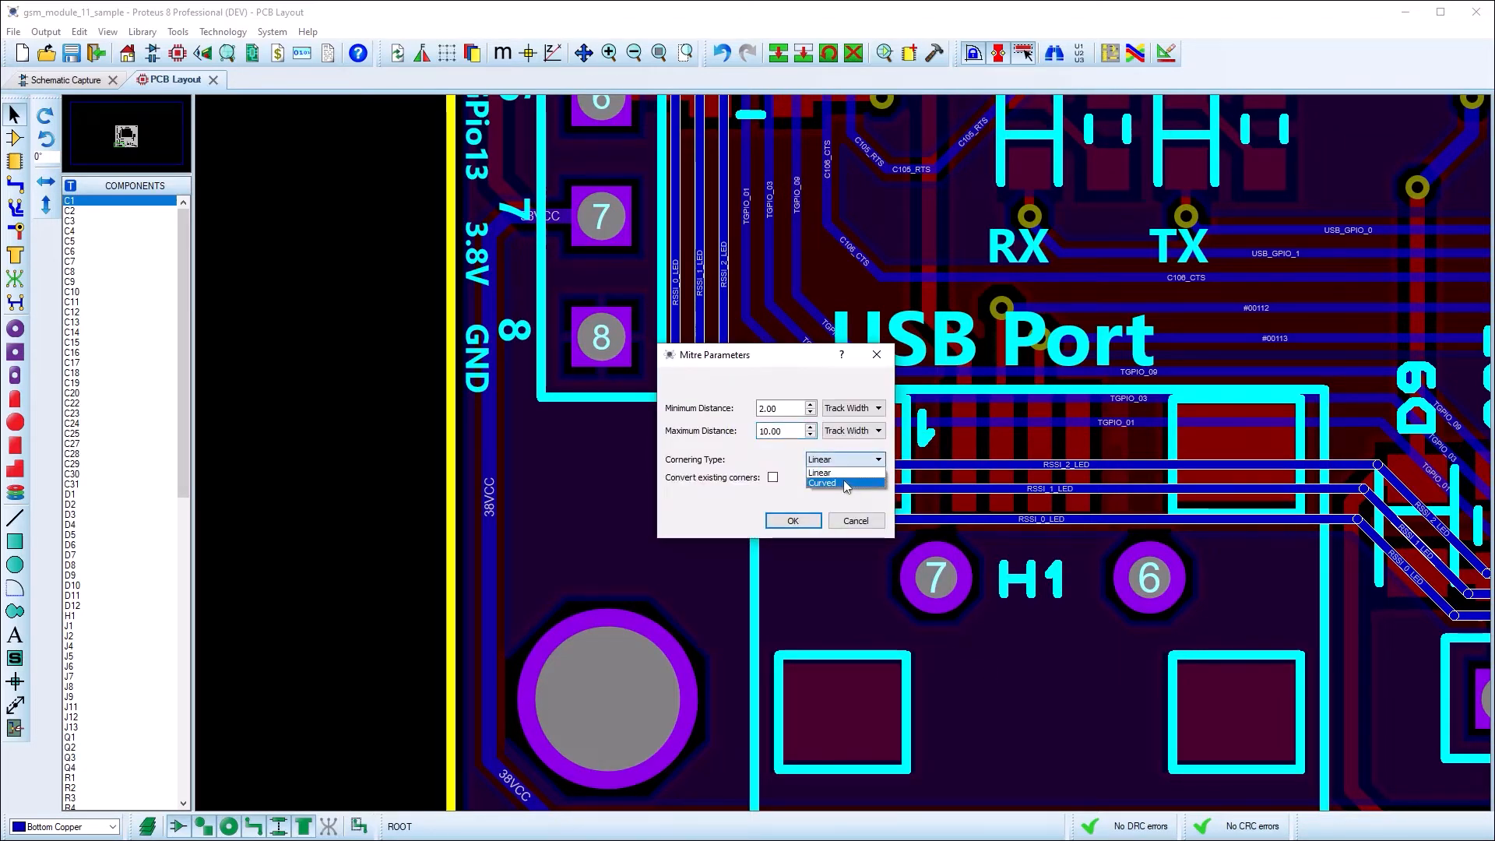
pyautogui.click(823, 483)
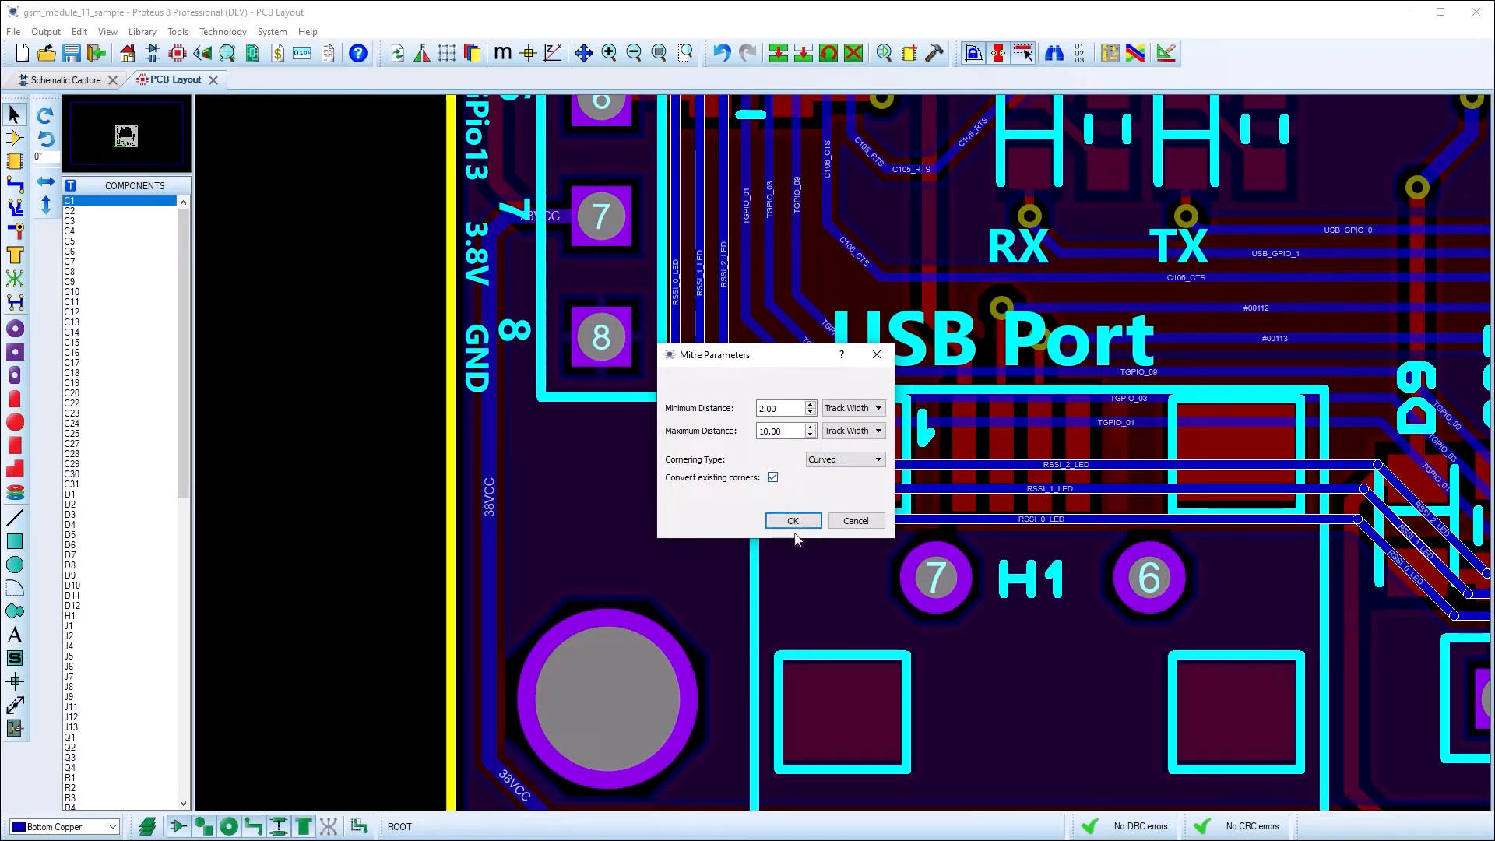
pyautogui.click(793, 521)
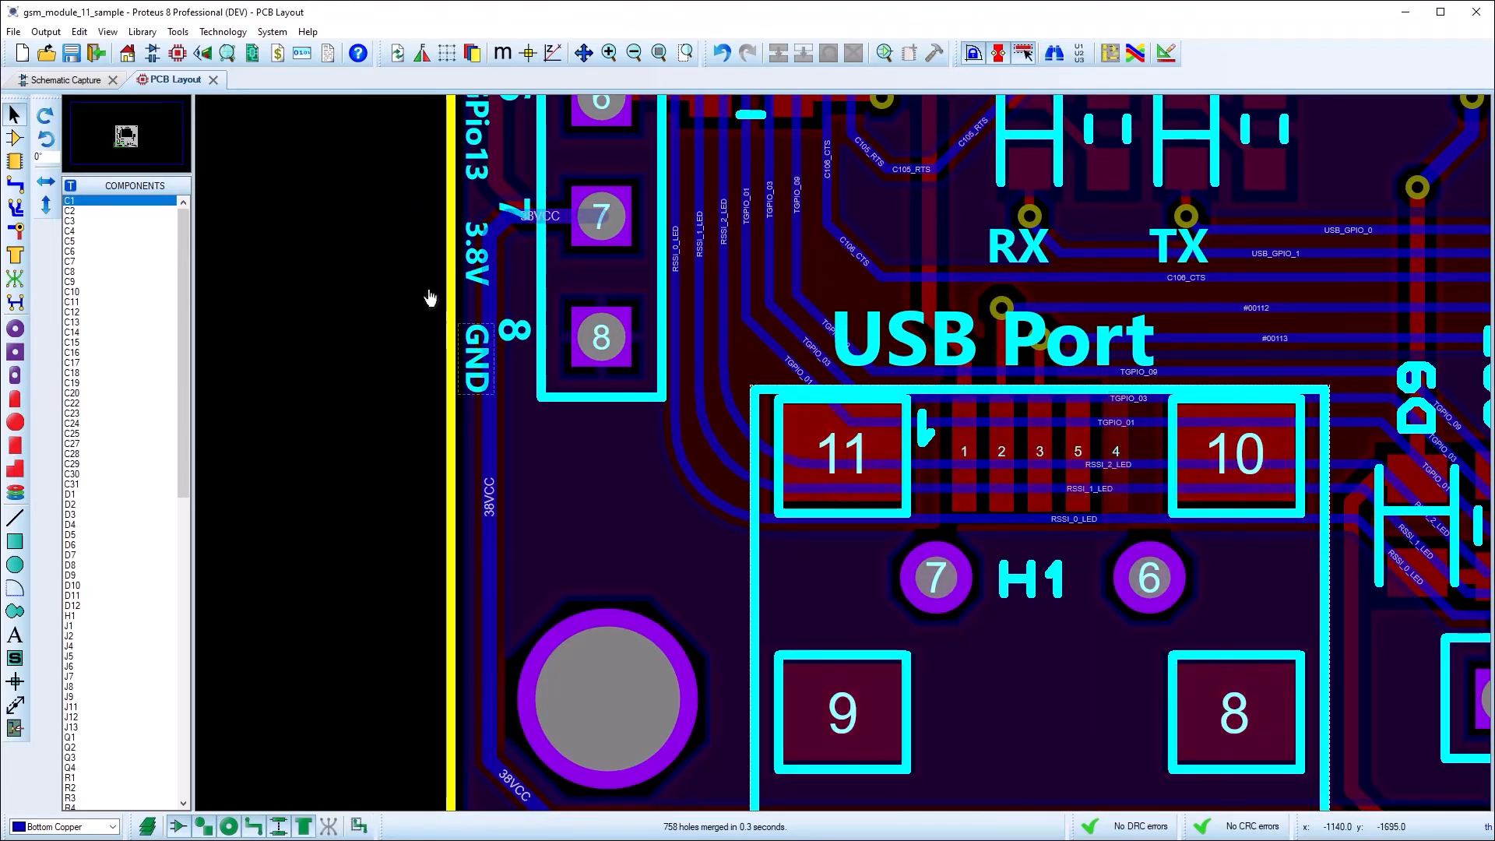
# - Apply Mitre All Tracks on Layout with Curved cornering type
pyautogui.click(80, 31)
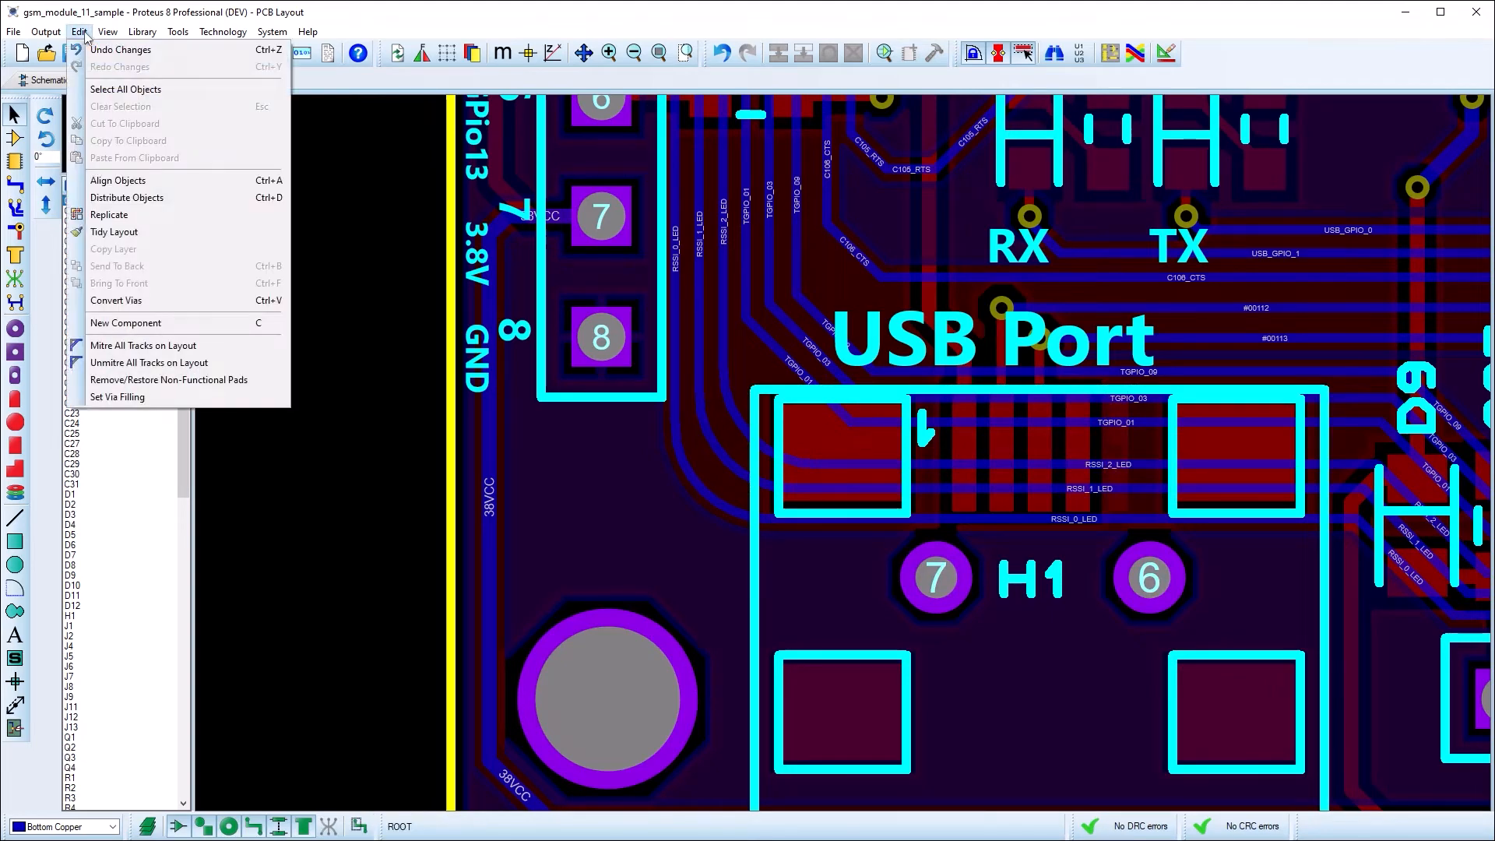
pyautogui.click(144, 344)
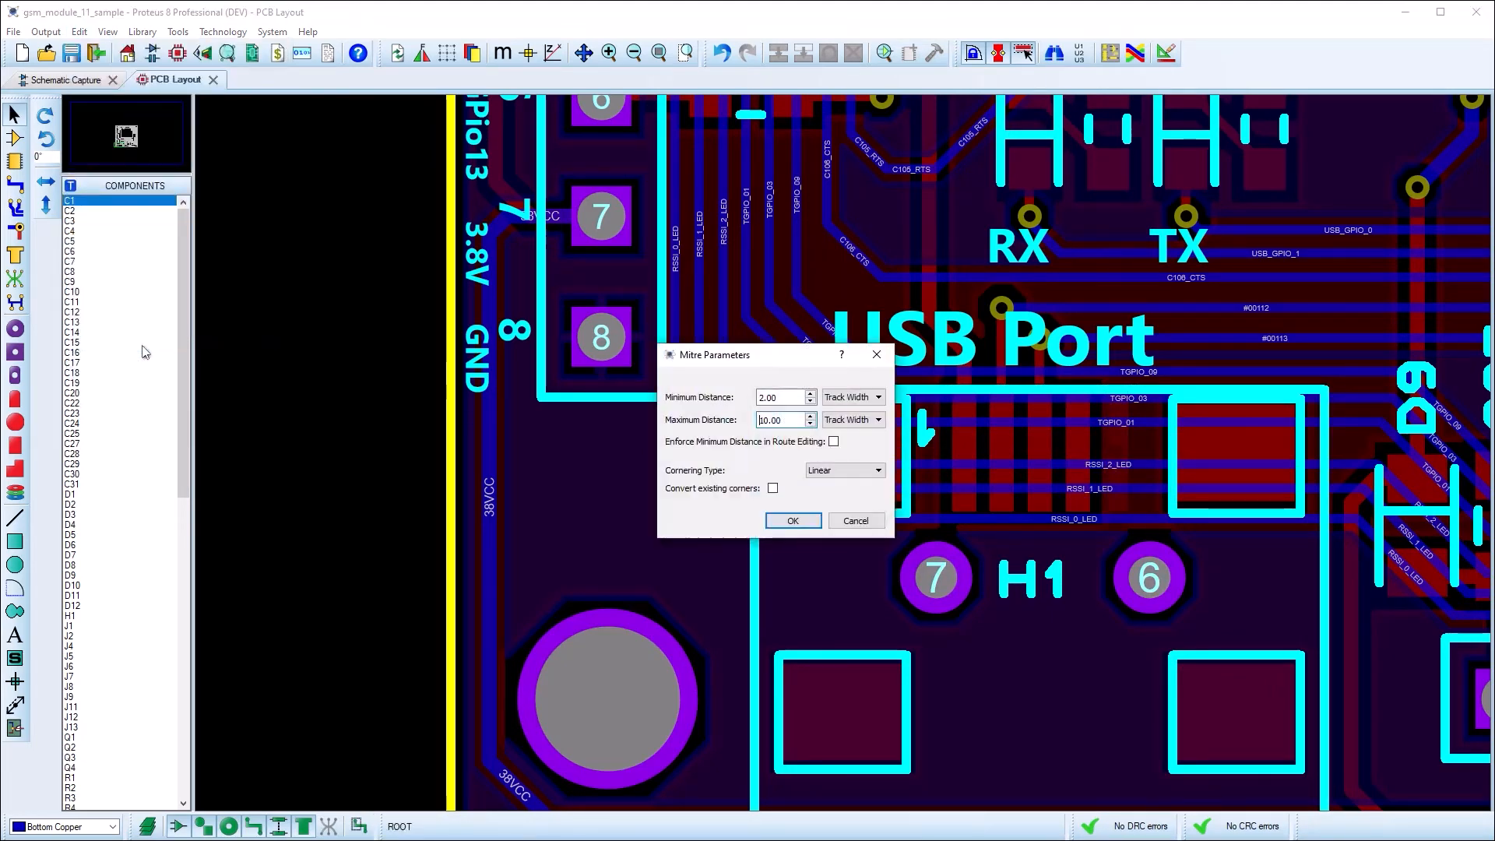
pyautogui.click(878, 470)
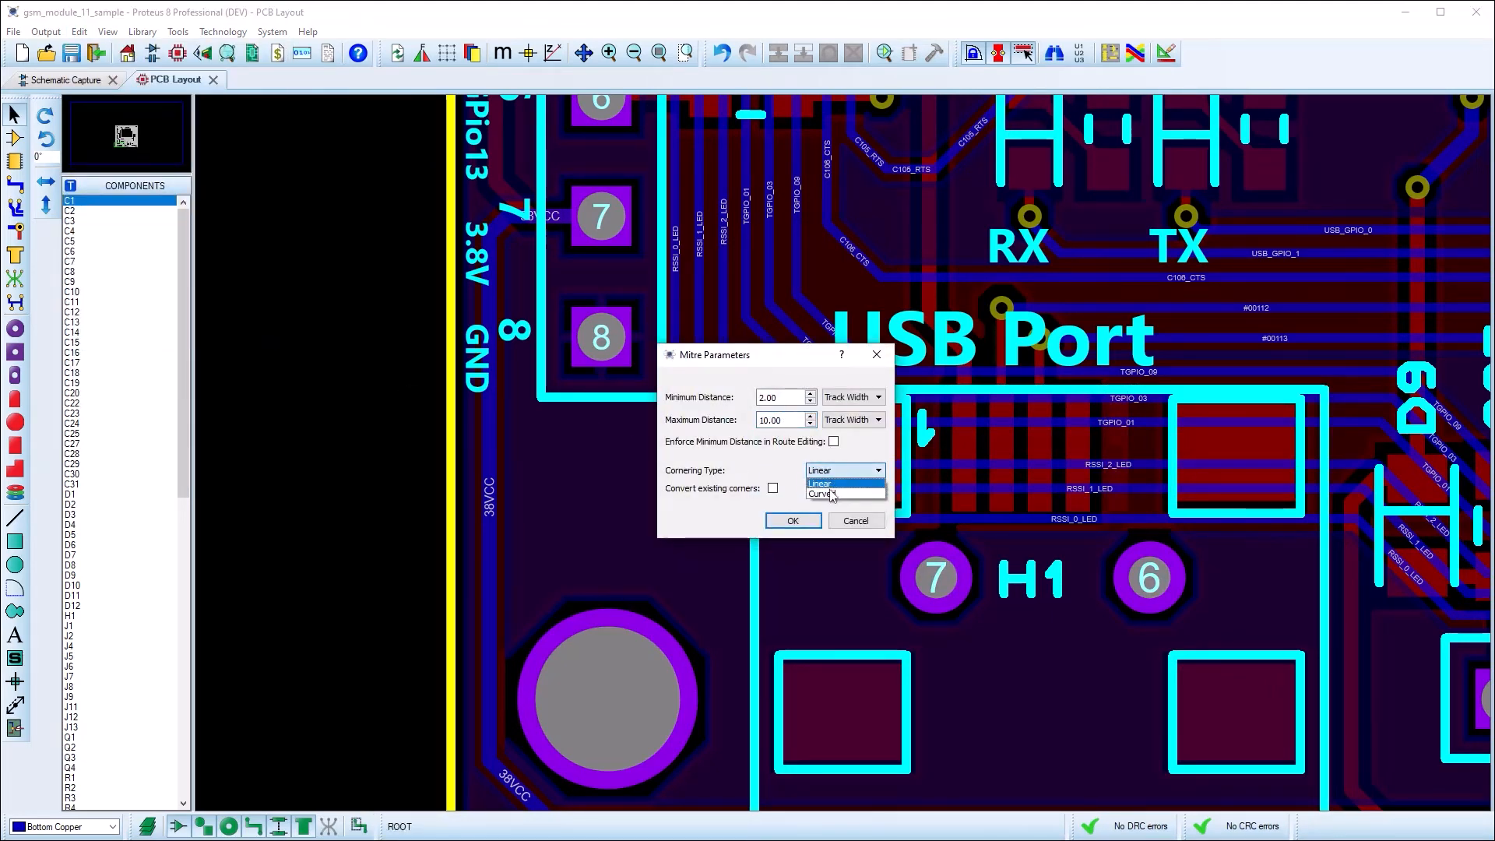
pyautogui.click(821, 494)
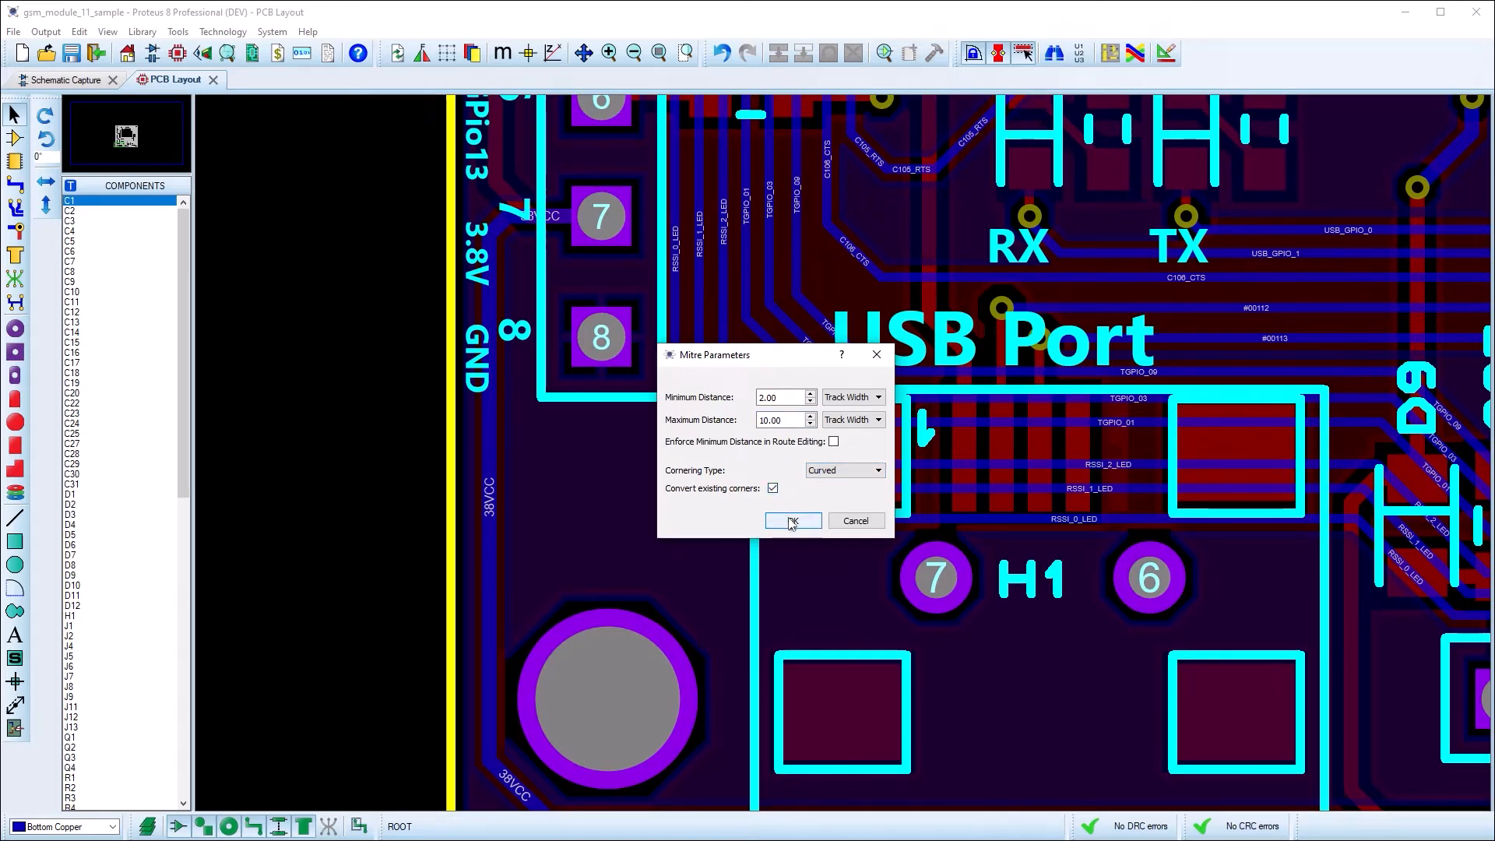
pyautogui.click(793, 521)
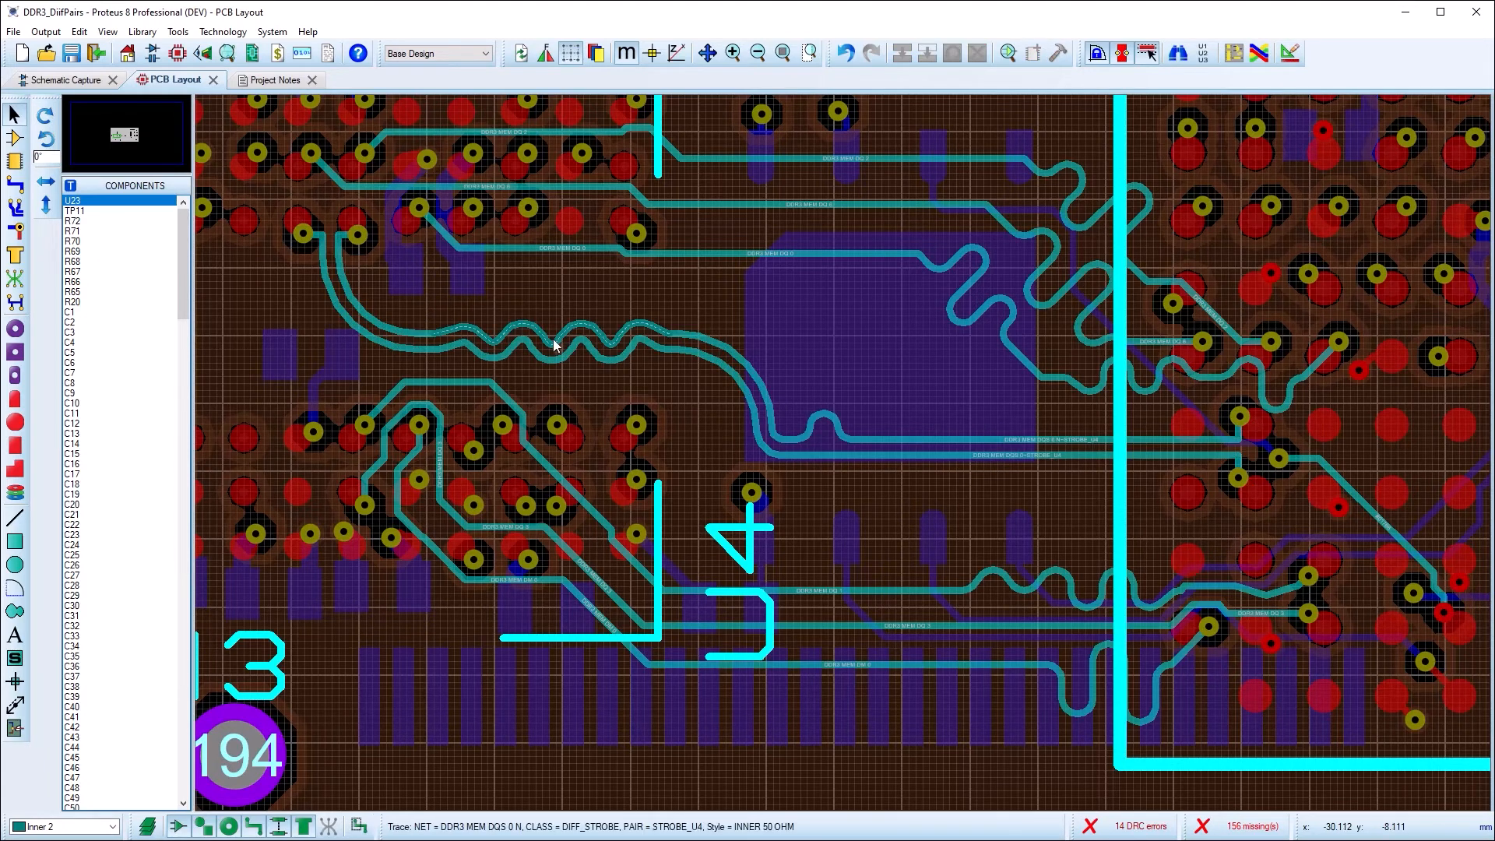
# - Open Configure length matching for the tagged DDR3 strobe serpentine route
pyautogui.rightClick(555, 346)
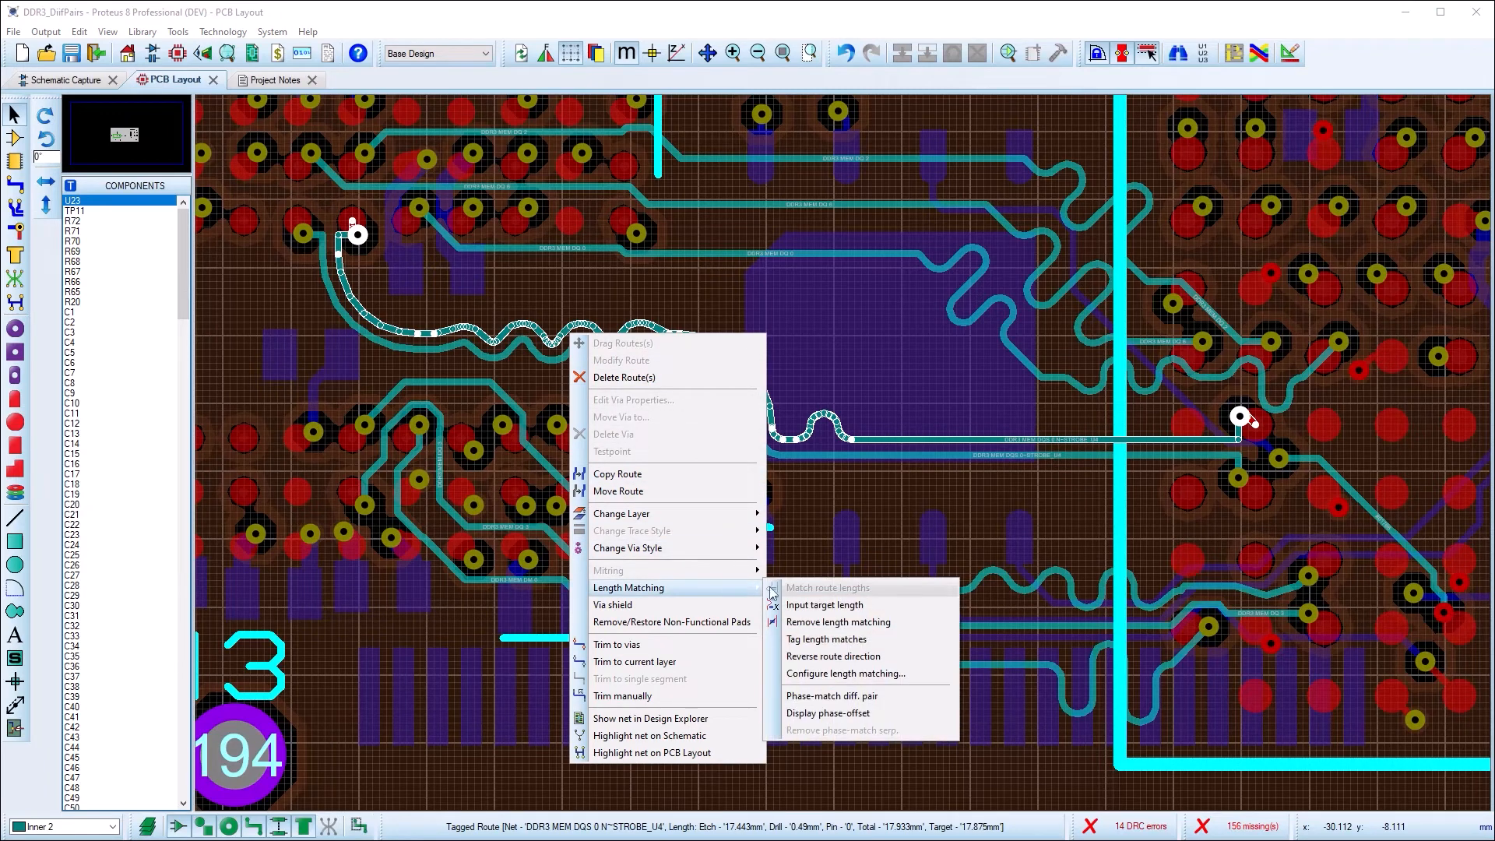
pyautogui.click(844, 672)
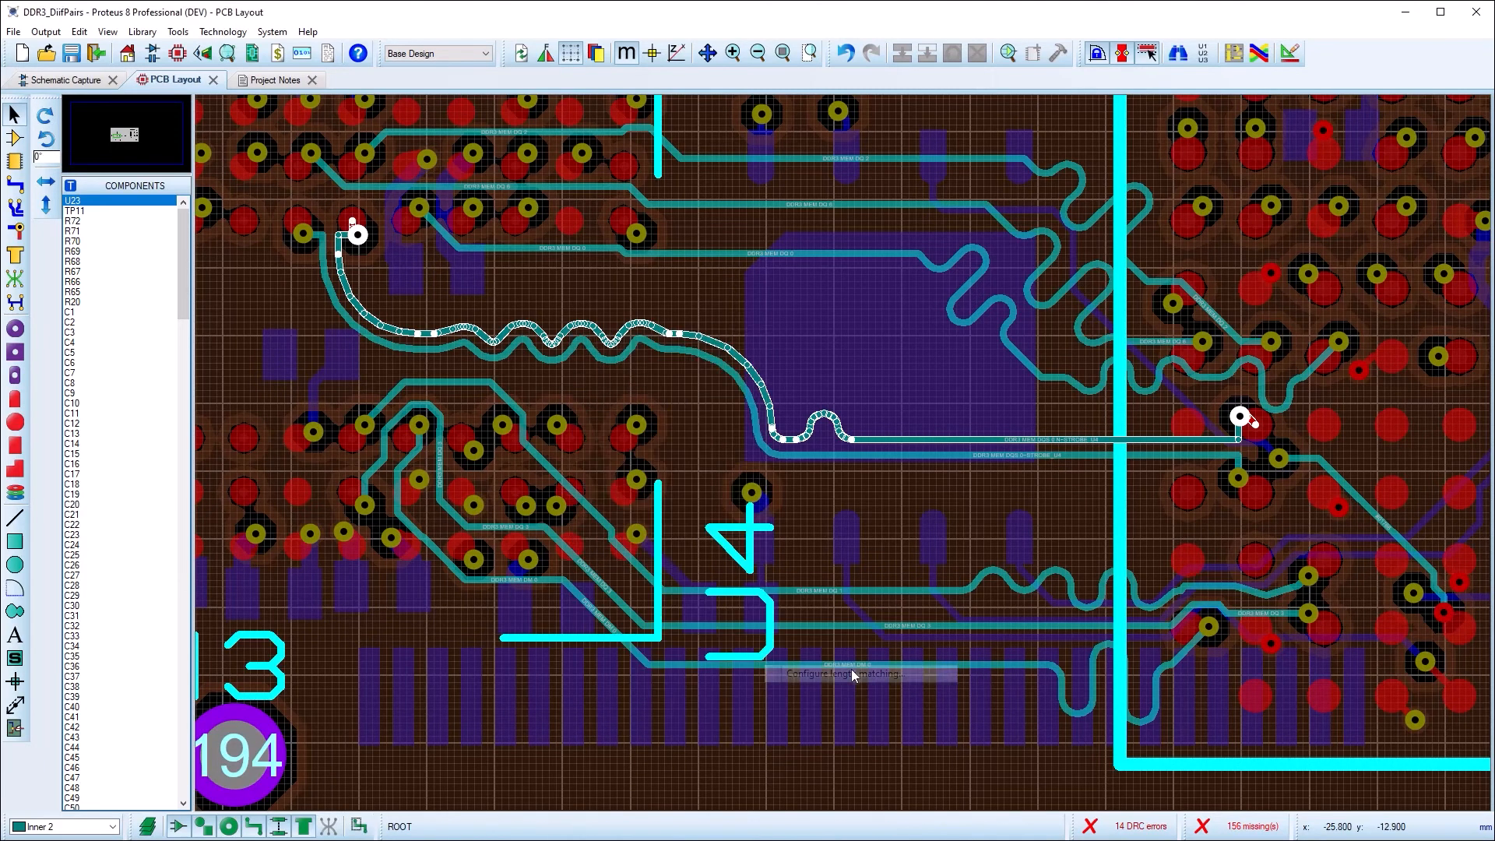
pyautogui.click(851, 674)
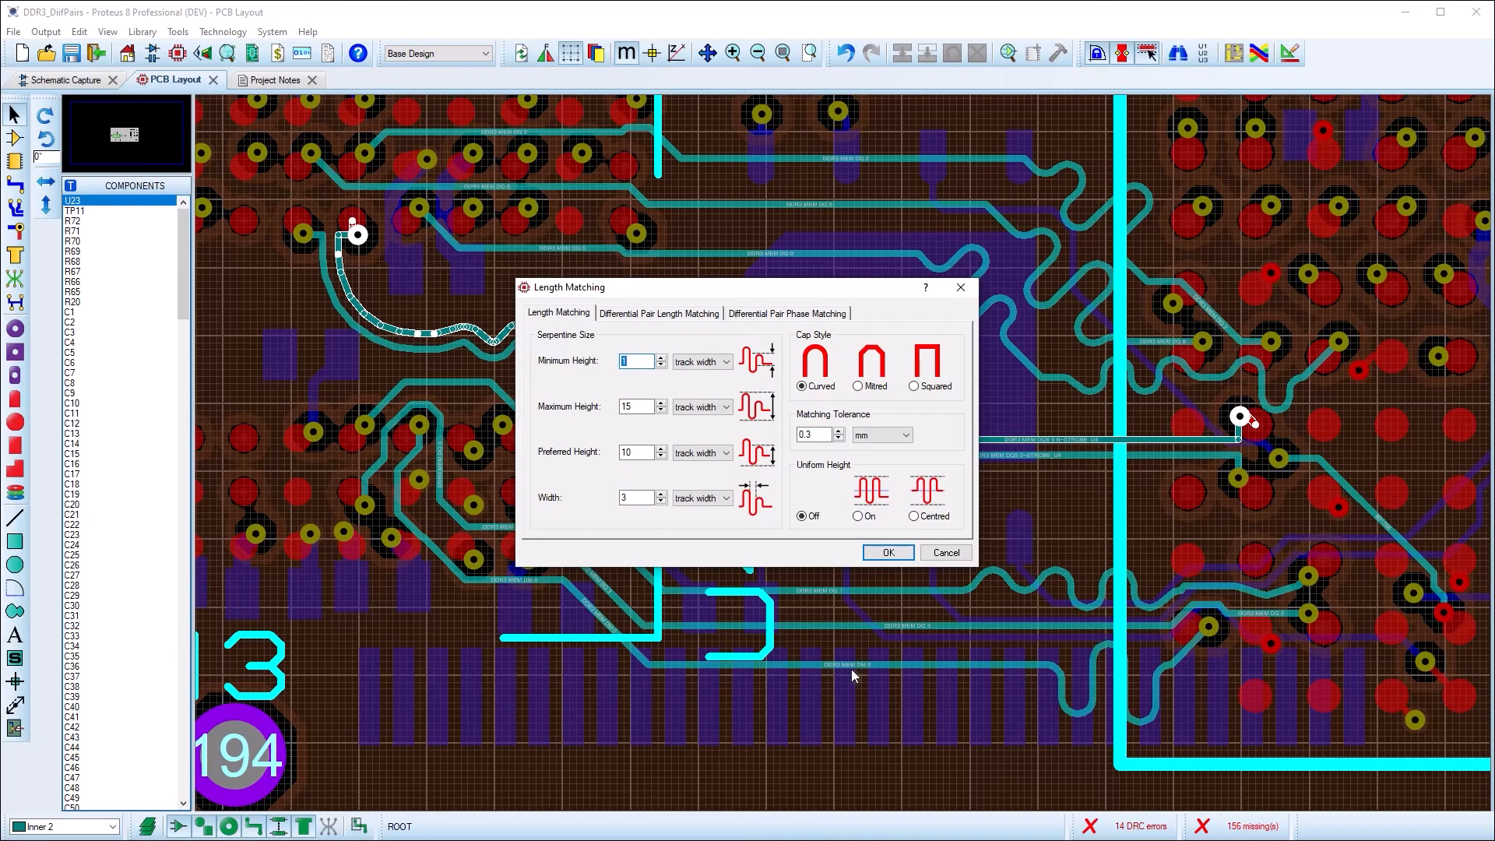